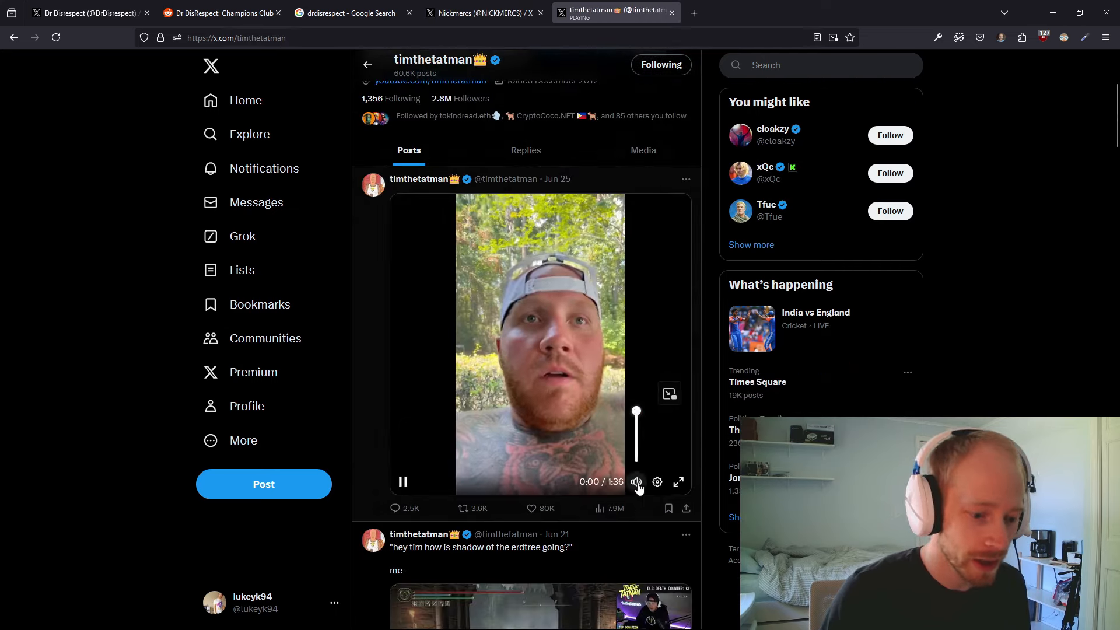
{"action": "left_click", "coordinate": [638, 482]}
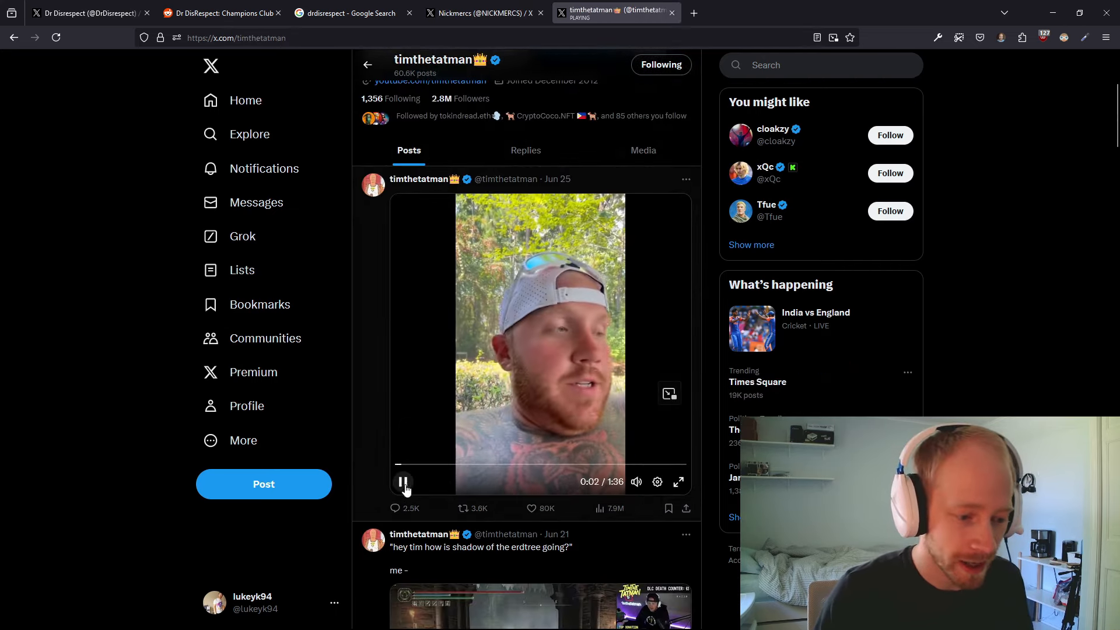
{"action": "left_click", "coordinate": [478, 12]}
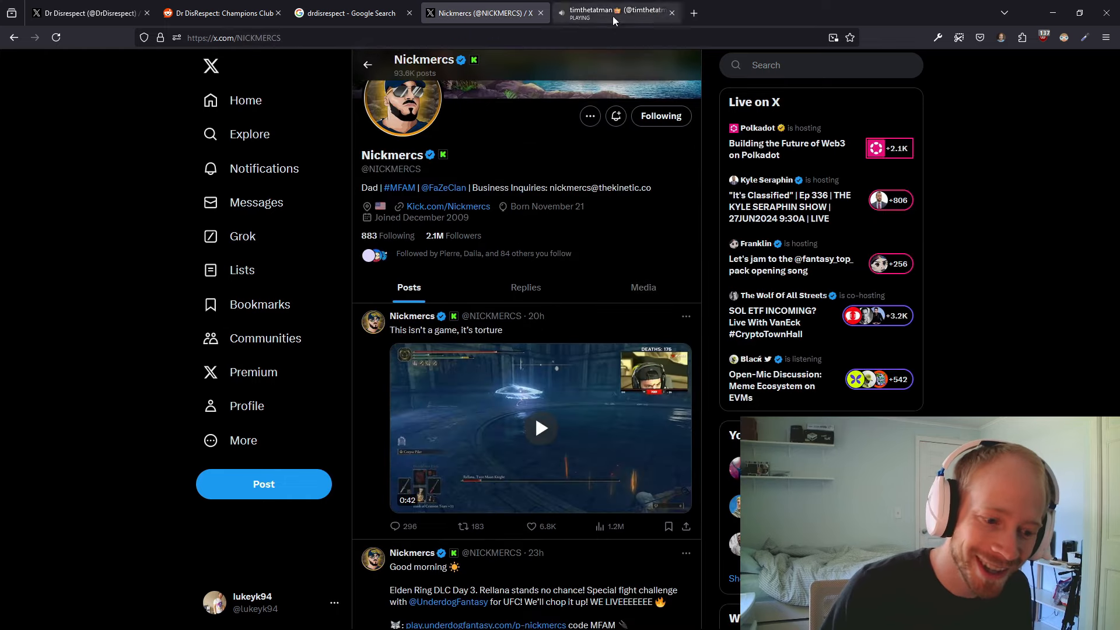
{"action": "left_click", "coordinate": [603, 12]}
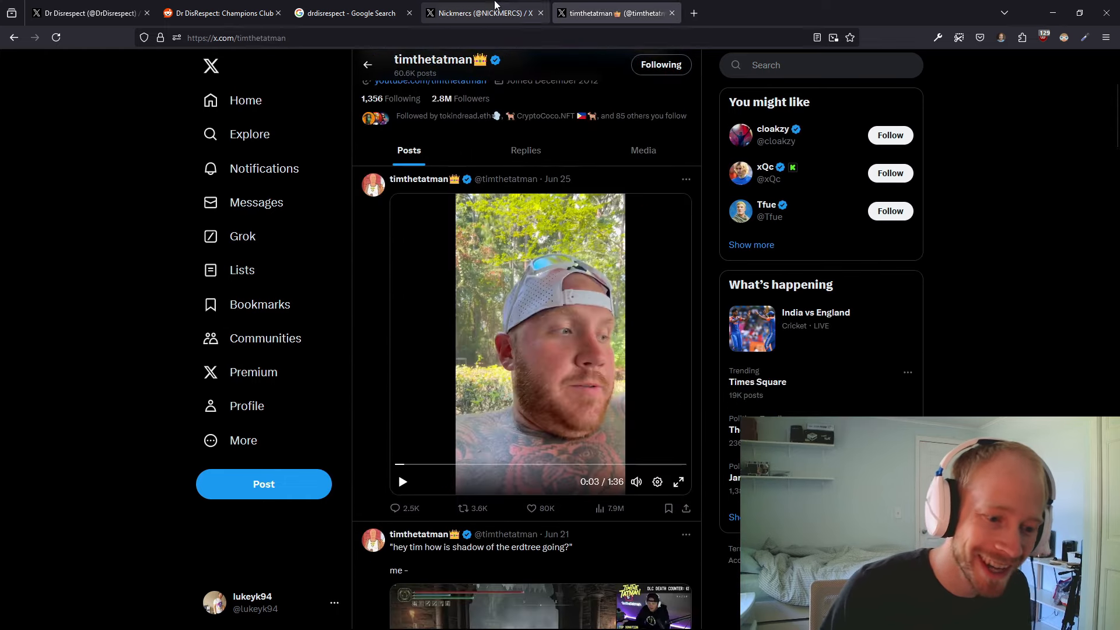
{"action": "left_click", "coordinate": [484, 13]}
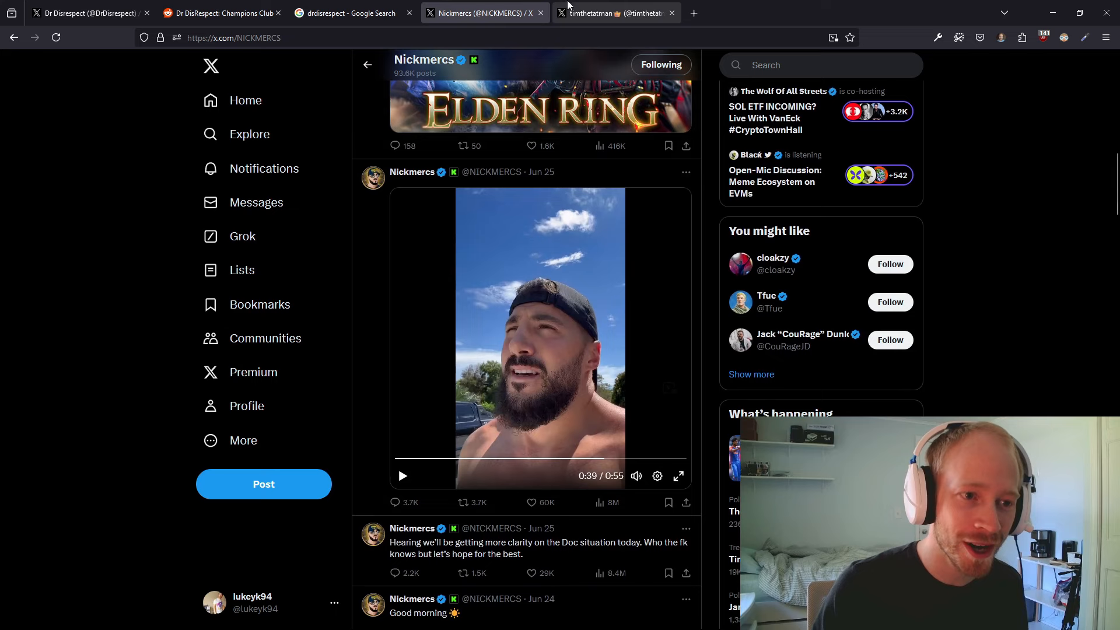
{"action": "left_click", "coordinate": [614, 13]}
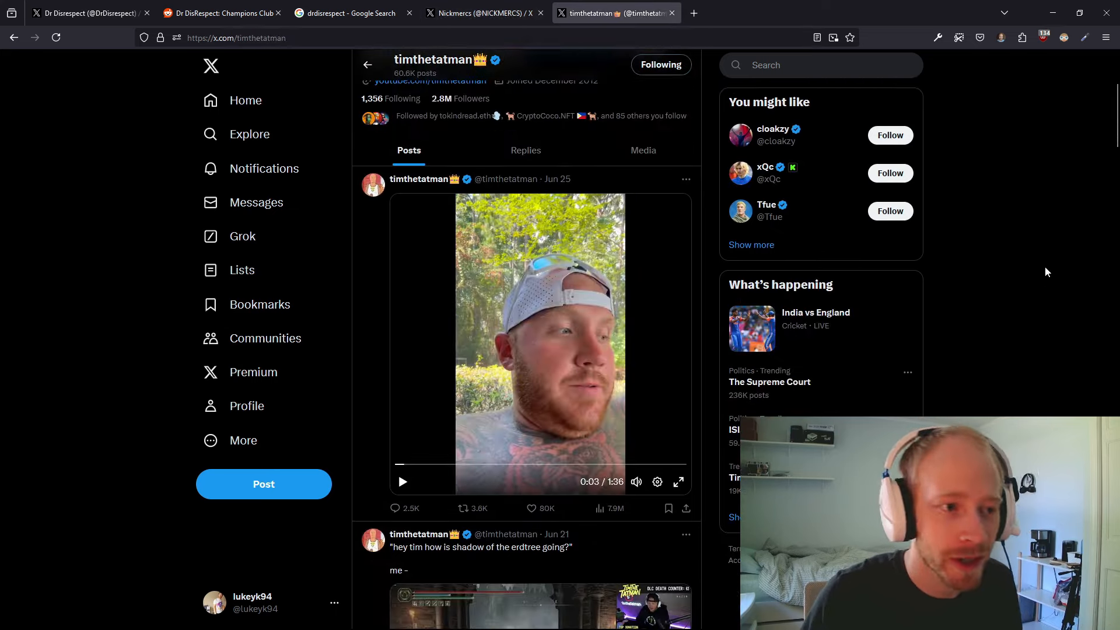
{"action": "left_click", "coordinate": [478, 13]}
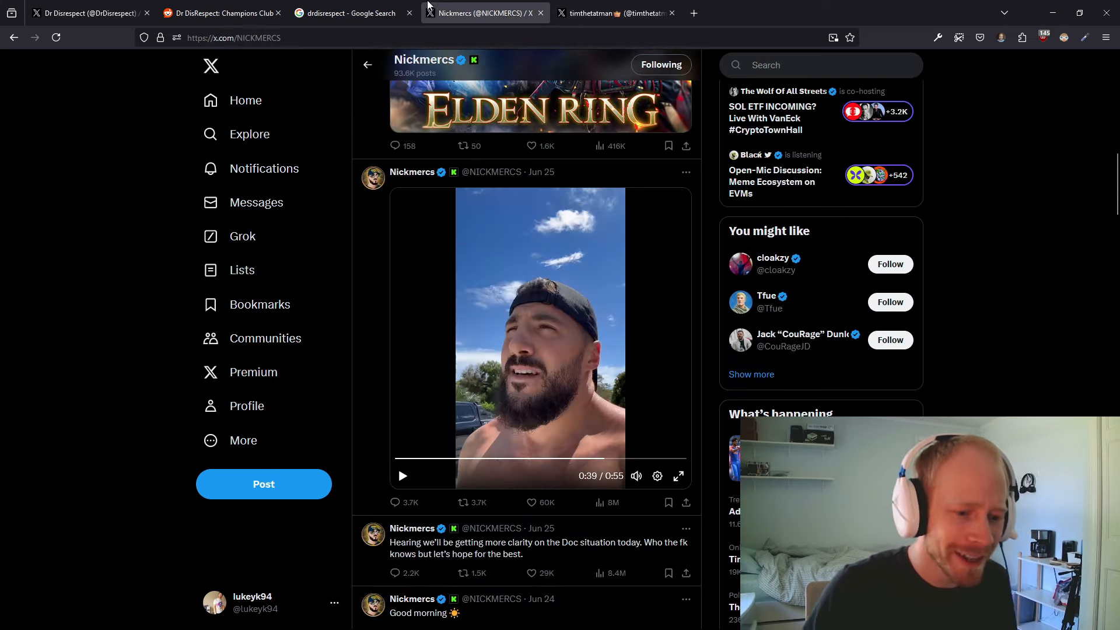
{"action": "left_click", "coordinate": [87, 13]}
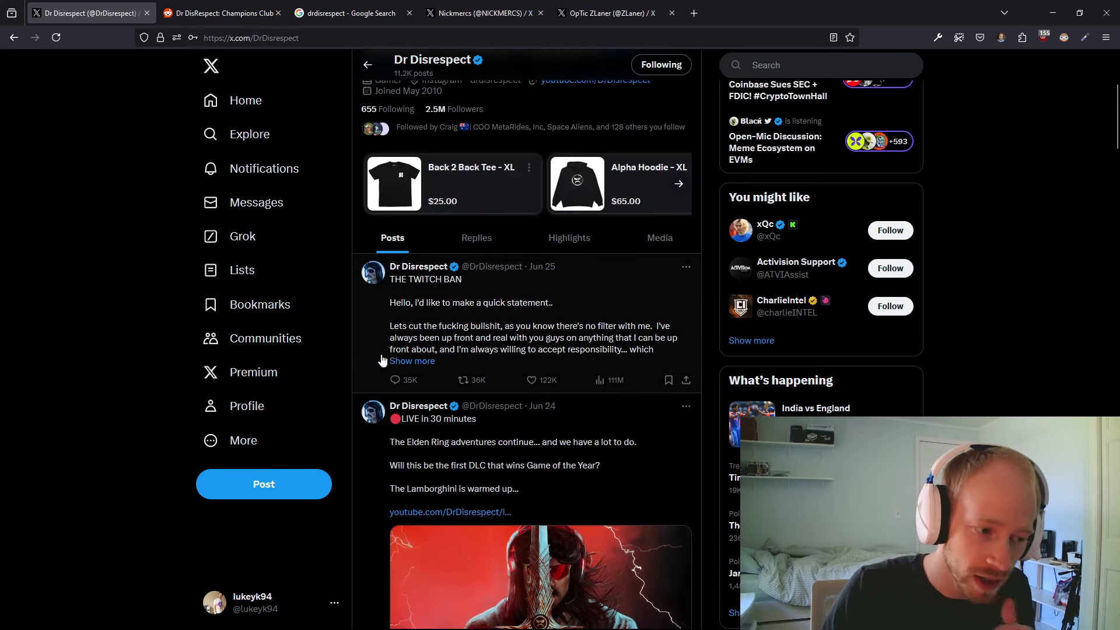
Open Dr Disrespect's 'THE TWITCH BAN' post and read it to the last line
{"action": "left_click", "coordinate": [412, 361]}
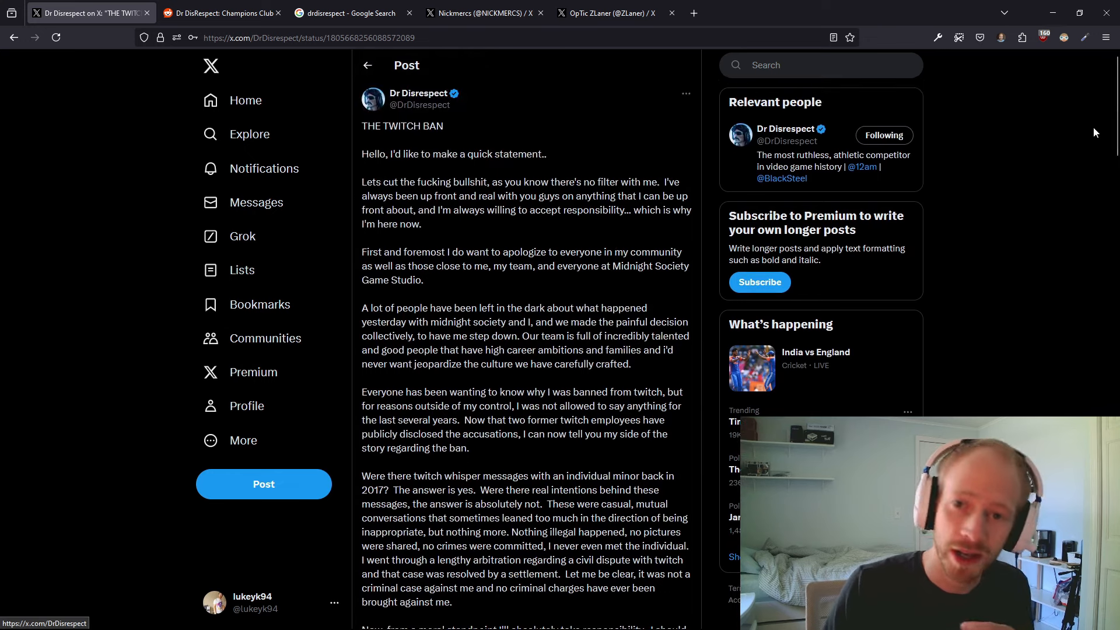
{"action": "scroll", "scroll_direction": "down", "scroll_amount": 3}
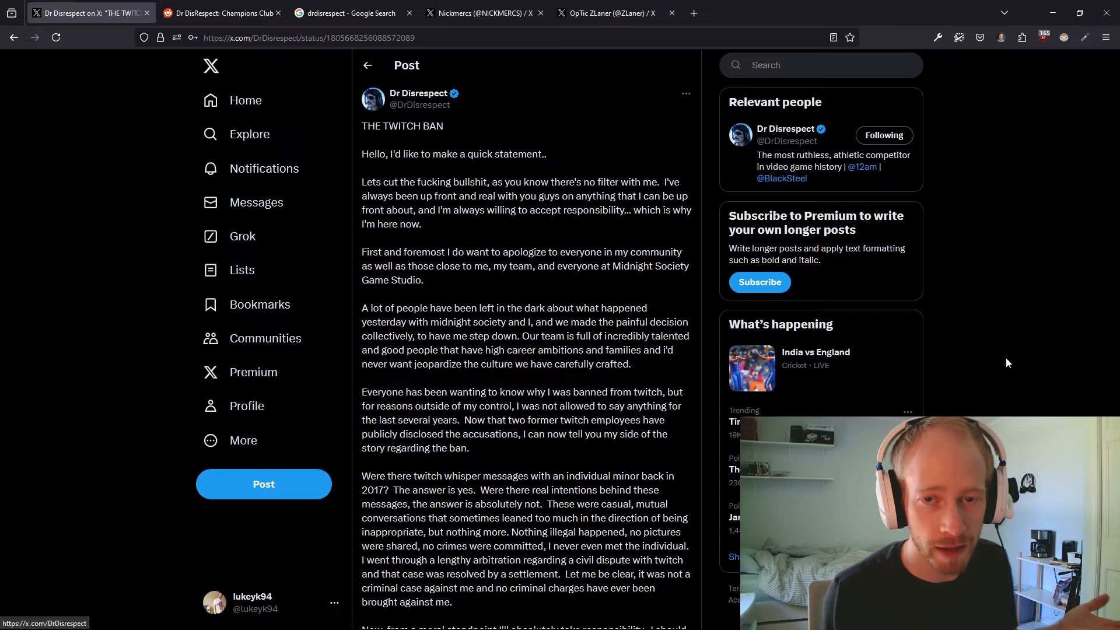
{"action": "scroll", "scroll_direction": "down", "scroll_amount": 3}
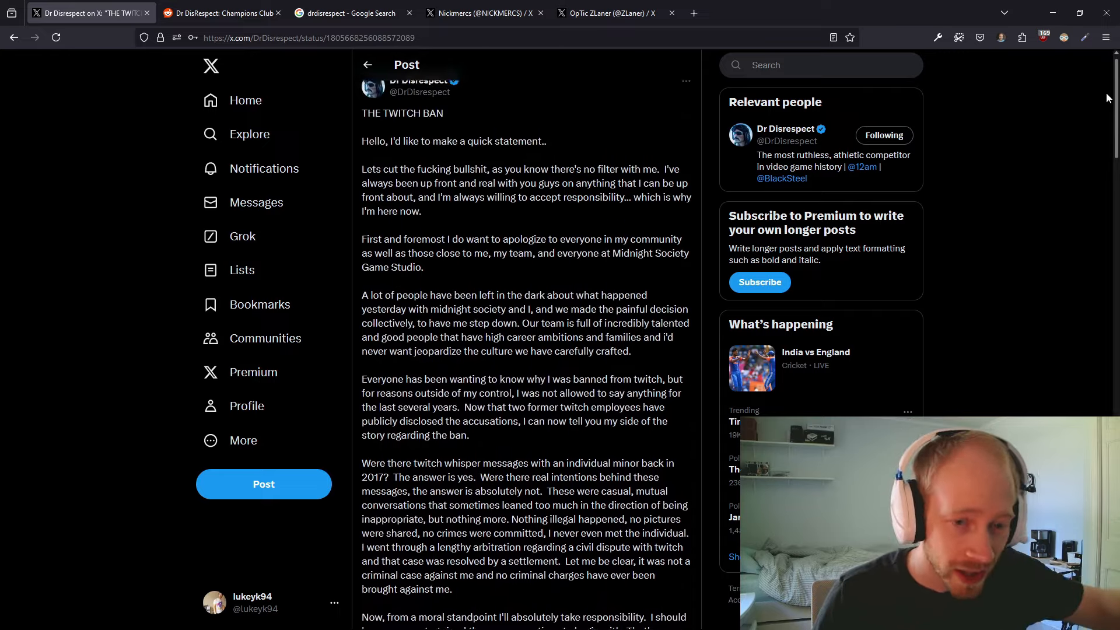
{"action": "scroll", "scroll_direction": "down", "scroll_amount": 3}
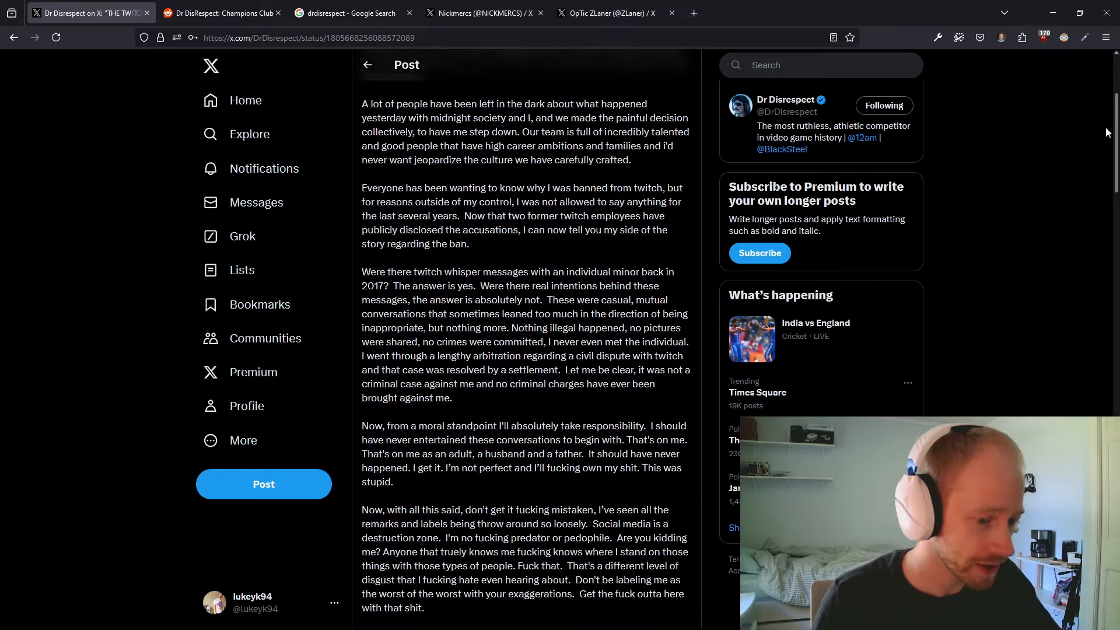
{"action": "scroll", "scroll_direction": "down", "scroll_amount": 3}
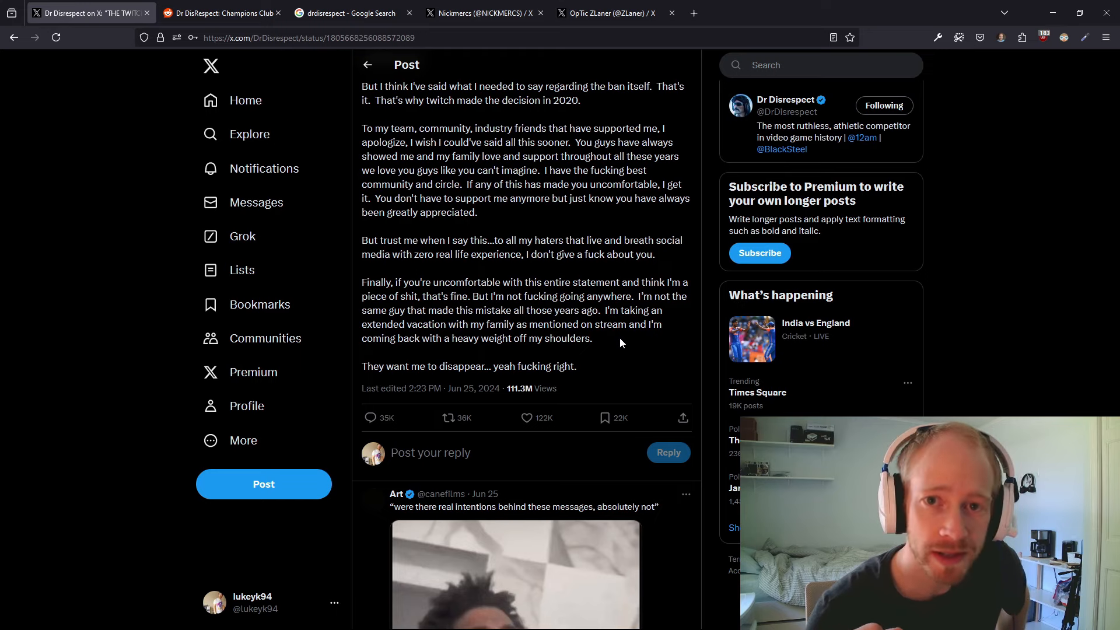
{"action": "scroll", "scroll_direction": "up", "scroll_amount": 3}
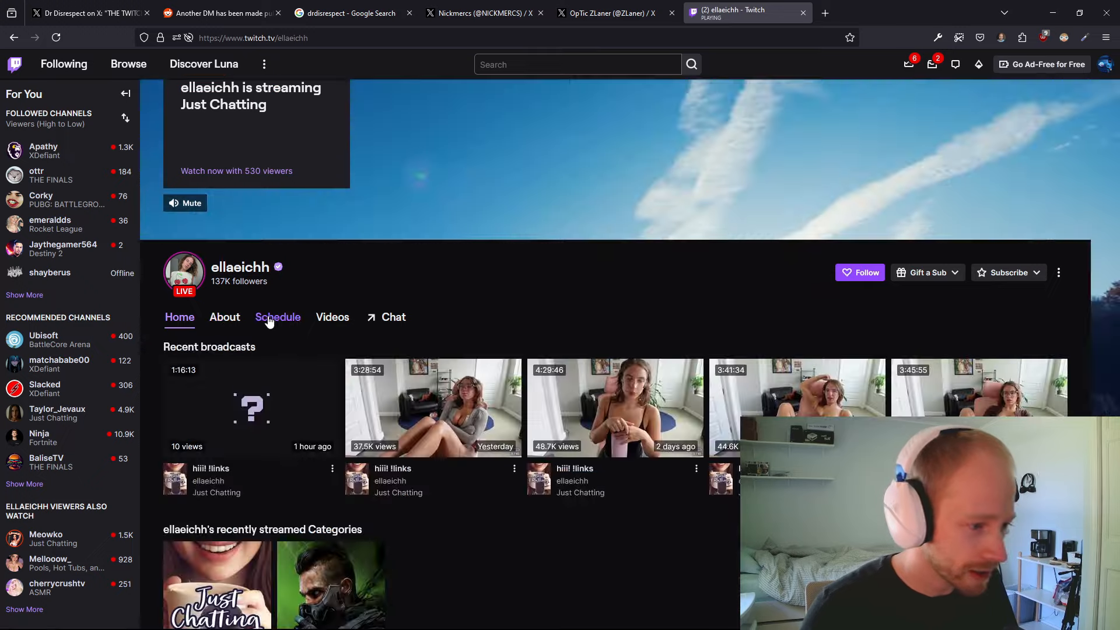
View ellaeichh's About page, then return to the Twitch home page
{"action": "left_click", "coordinate": [225, 316]}
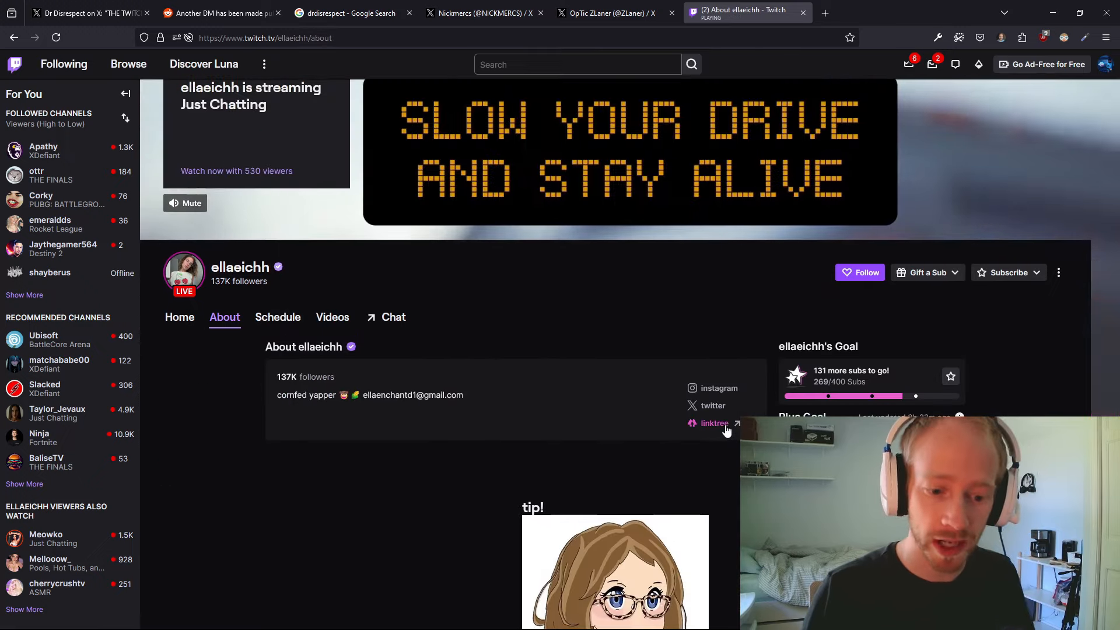
{"action": "left_click", "coordinate": [714, 423]}
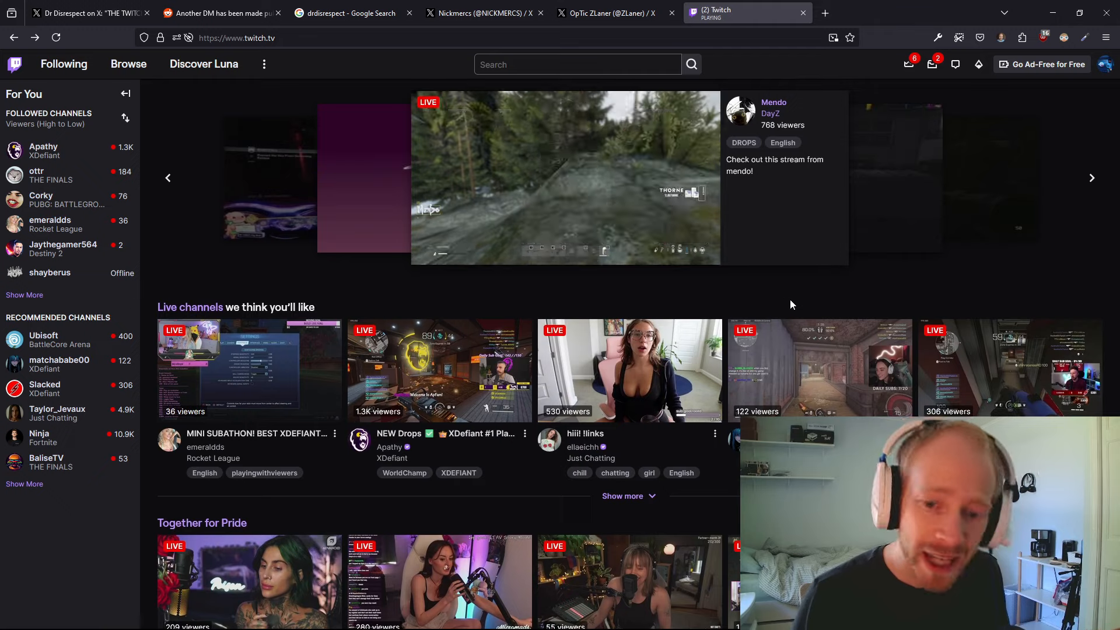
Scroll the Twitch home page and open micromads' live stream
{"action": "scroll", "scroll_direction": "down", "scroll_amount": 3}
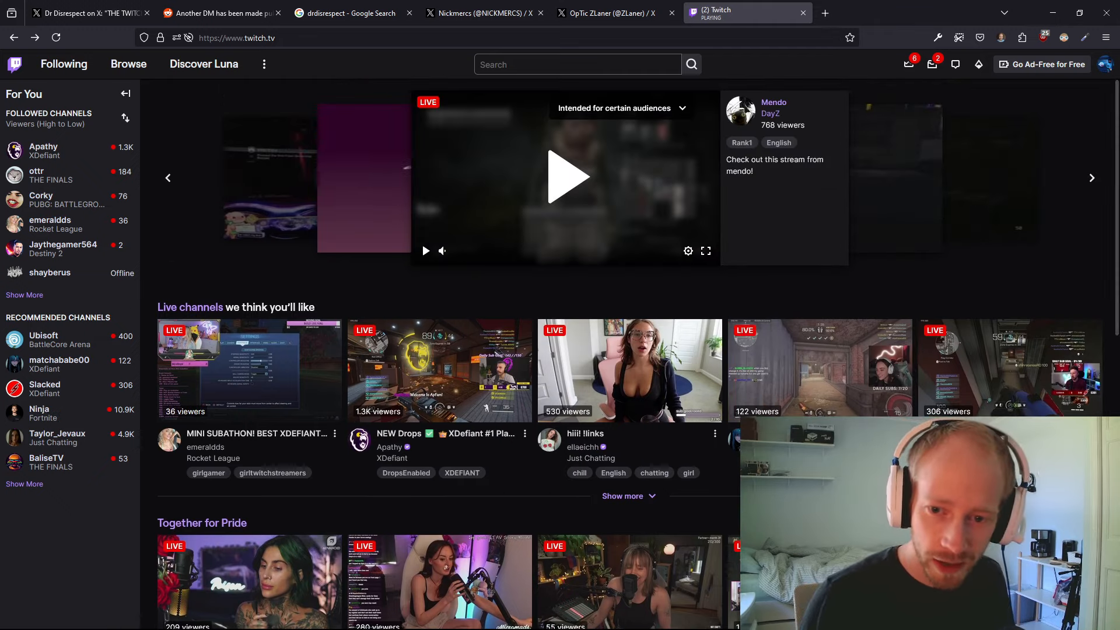
{"action": "scroll", "scroll_direction": "down", "scroll_amount": 3}
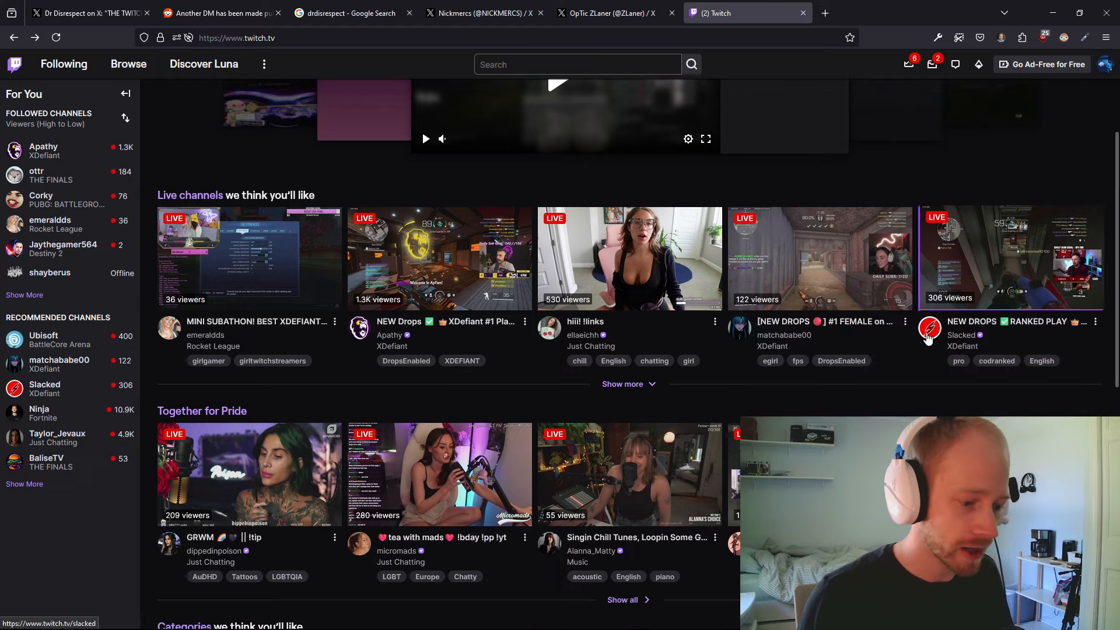
{"action": "scroll", "scroll_direction": "down", "scroll_amount": 3}
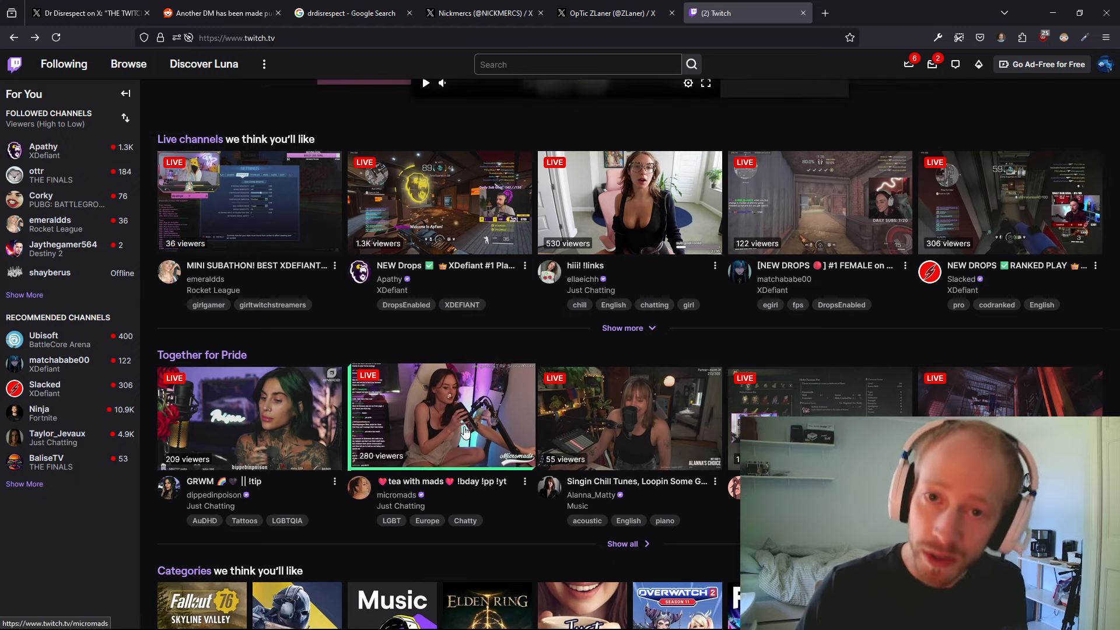
{"action": "left_click", "coordinate": [464, 431]}
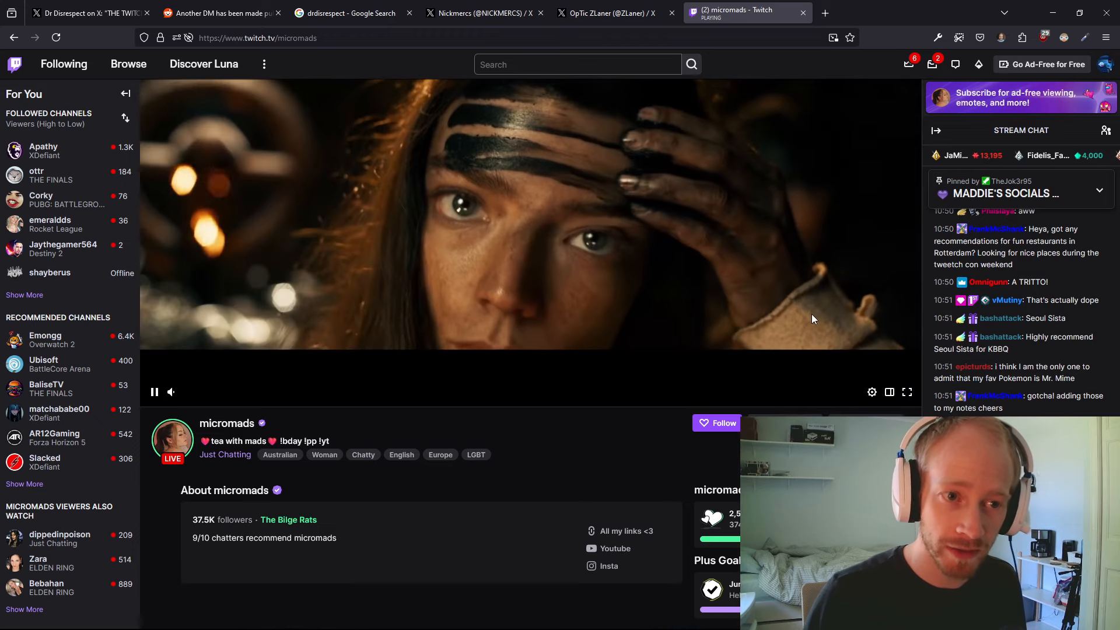
Return to the Twitch front page and scroll down to the recommended categories
{"action": "left_click", "coordinate": [14, 65]}
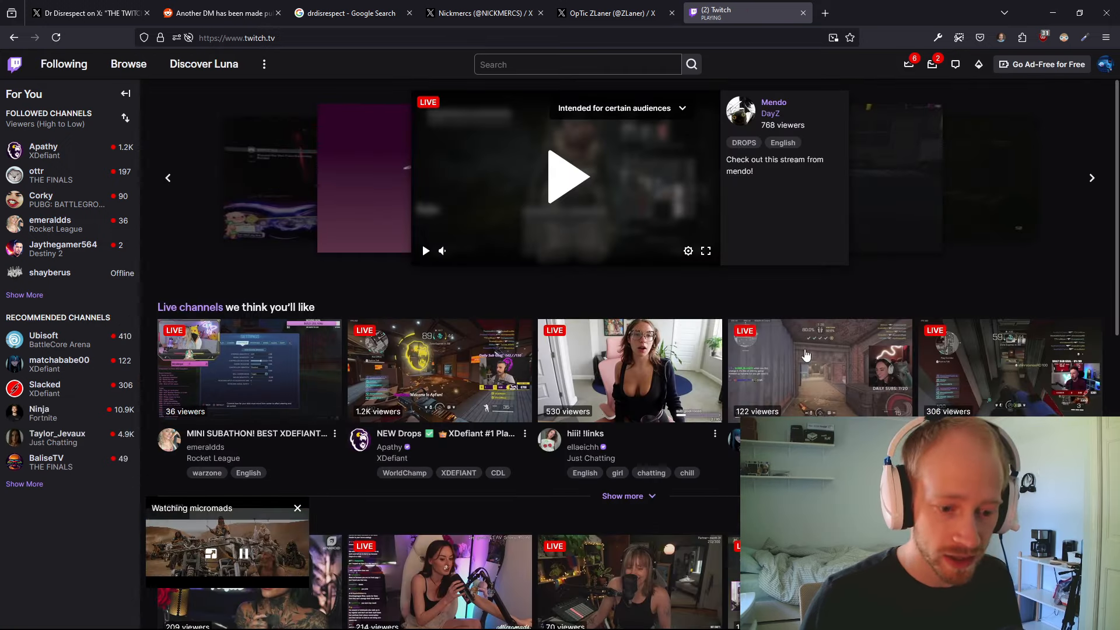
{"action": "scroll", "scroll_direction": "down", "scroll_amount": 3}
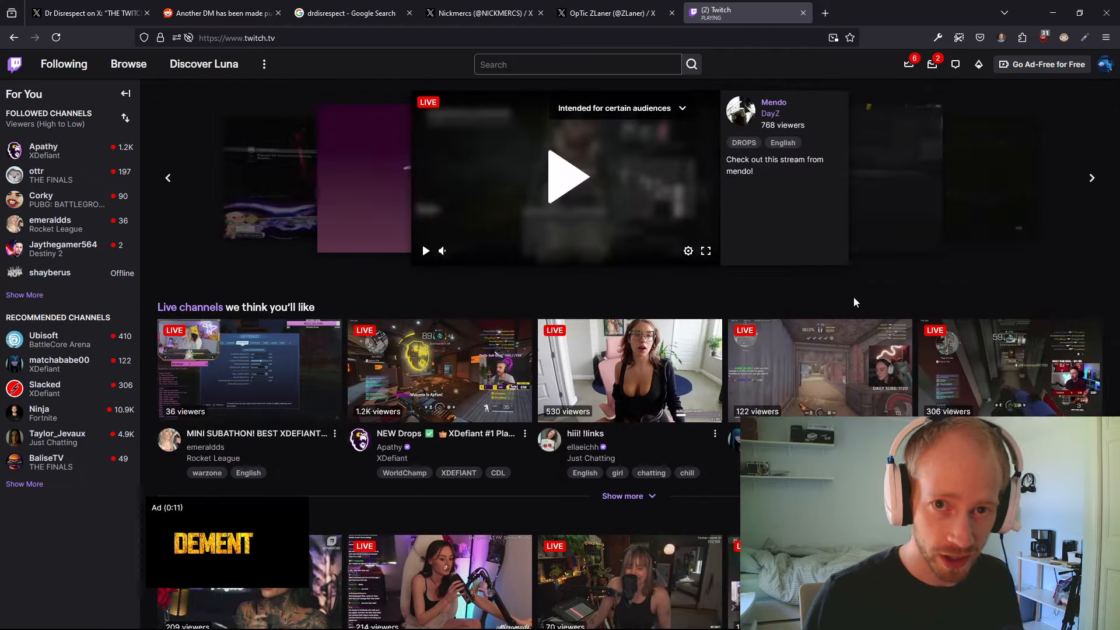
{"action": "scroll", "scroll_direction": "down", "scroll_amount": 3}
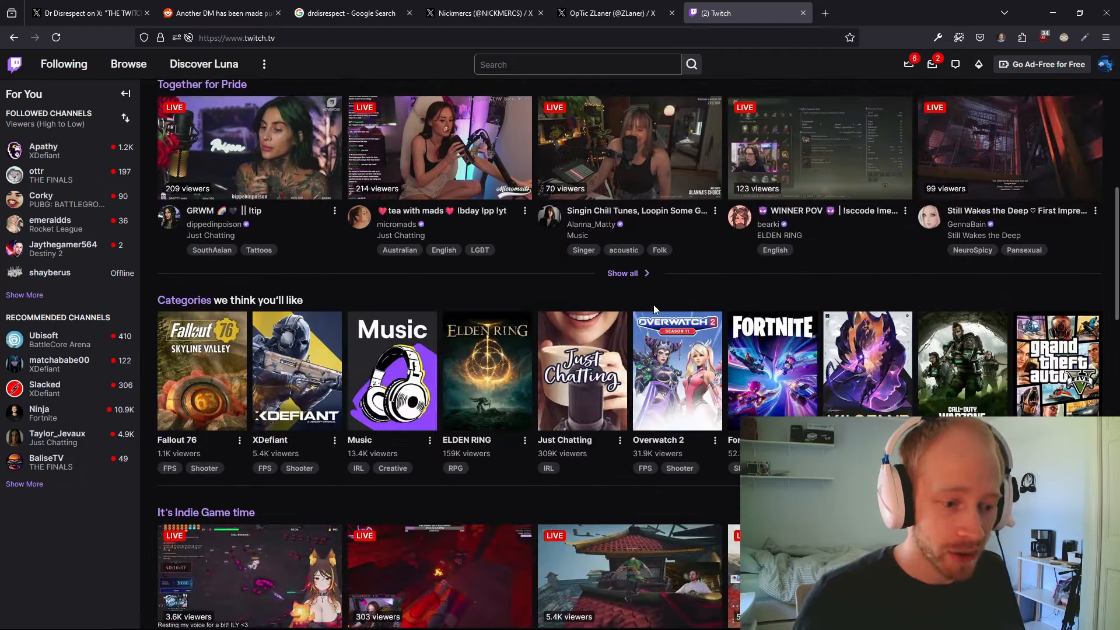